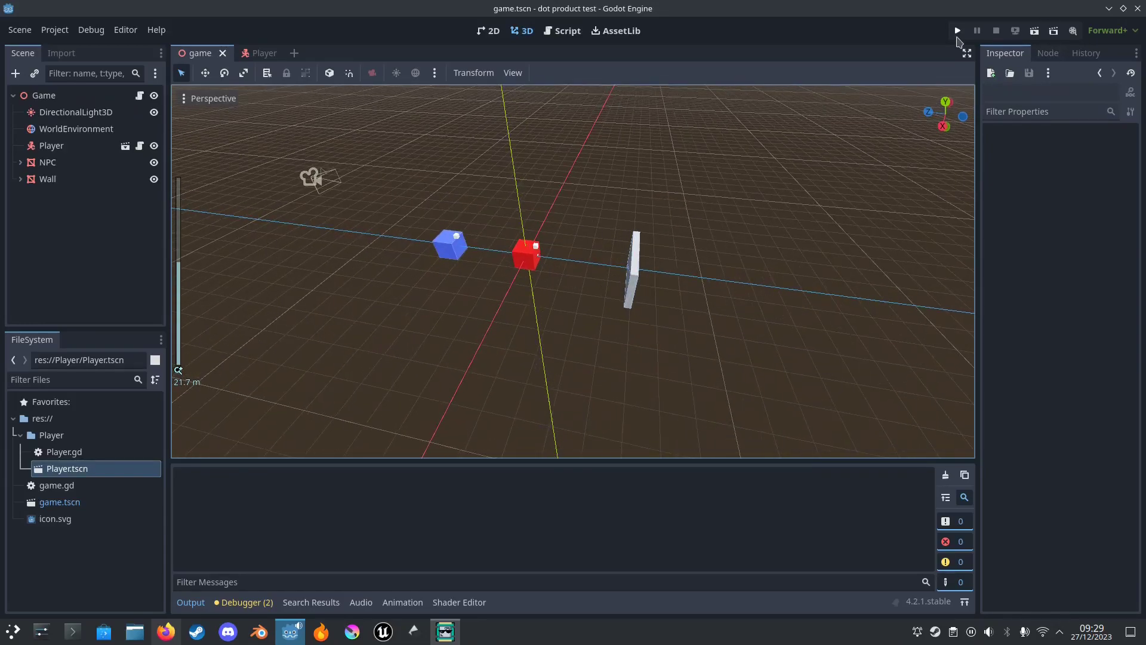
- Run the project, let the NPC print 'where are you...' repeatedly, then stop it
click(957, 29)
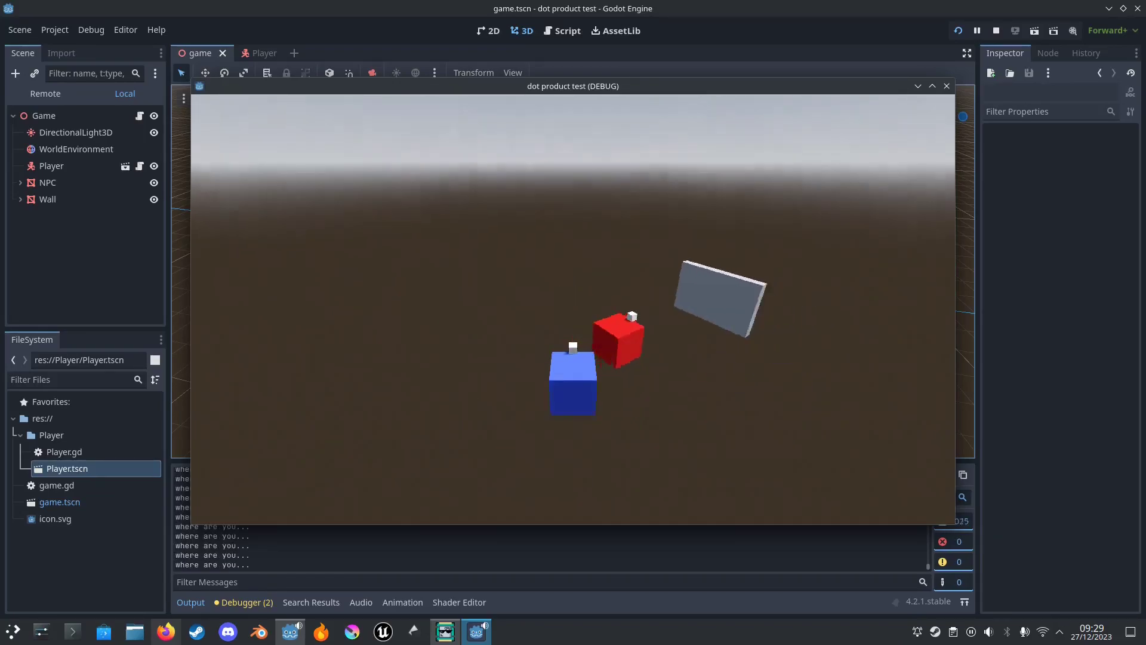
click(995, 30)
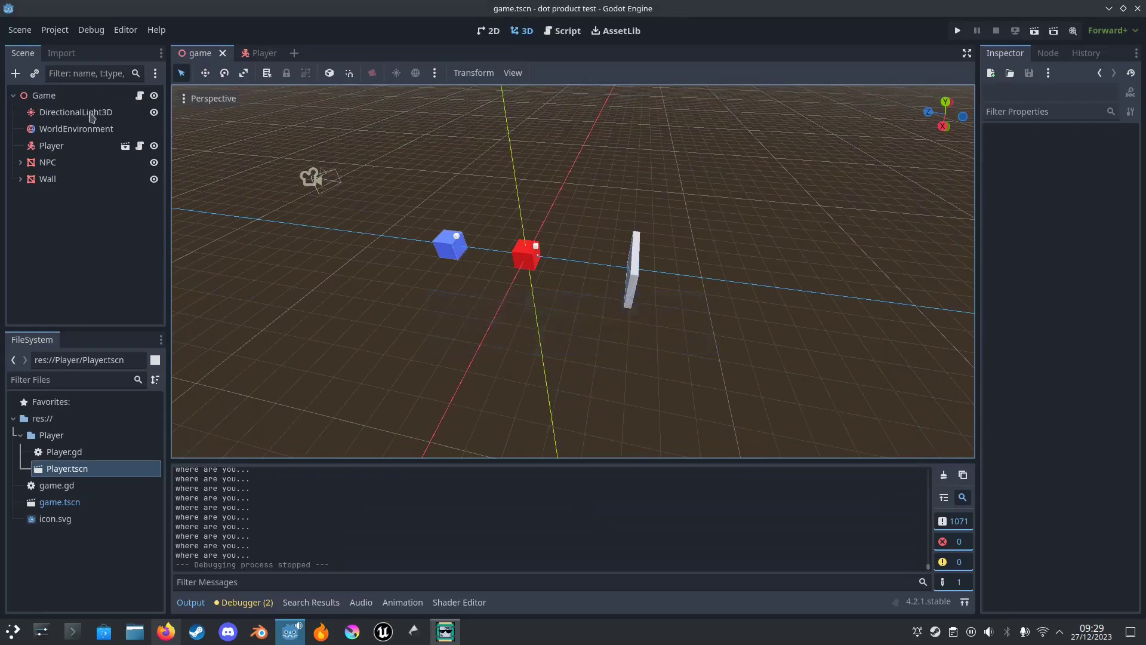
- Inspect the Game, Player and NPC nodes, then open the game.gd script
click(43, 94)
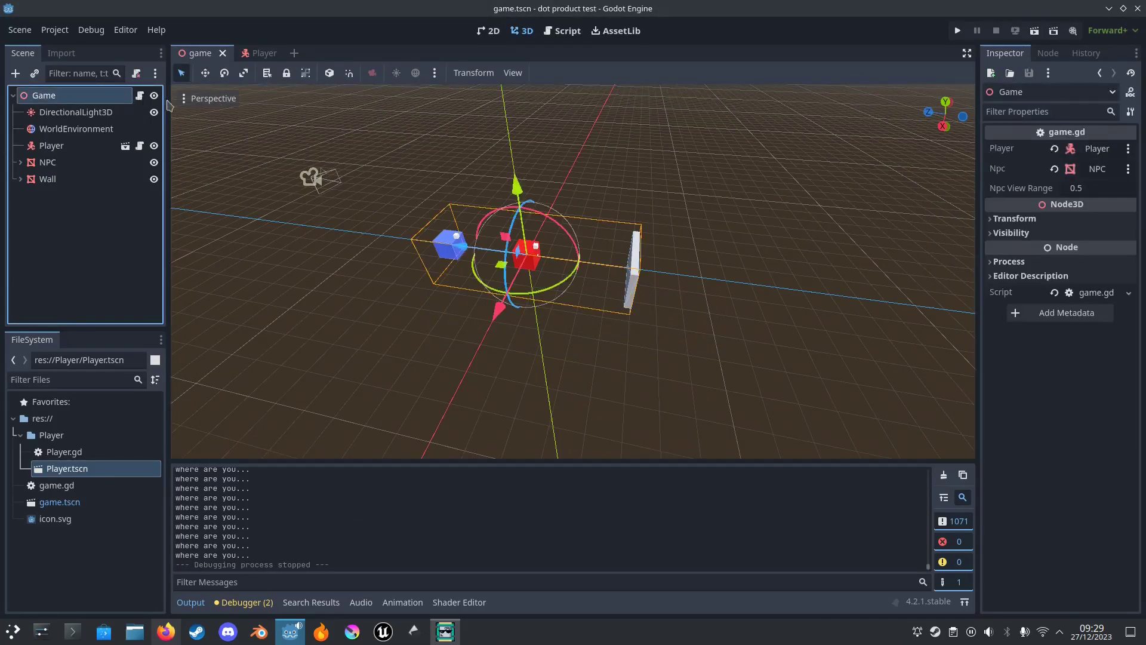
click(52, 145)
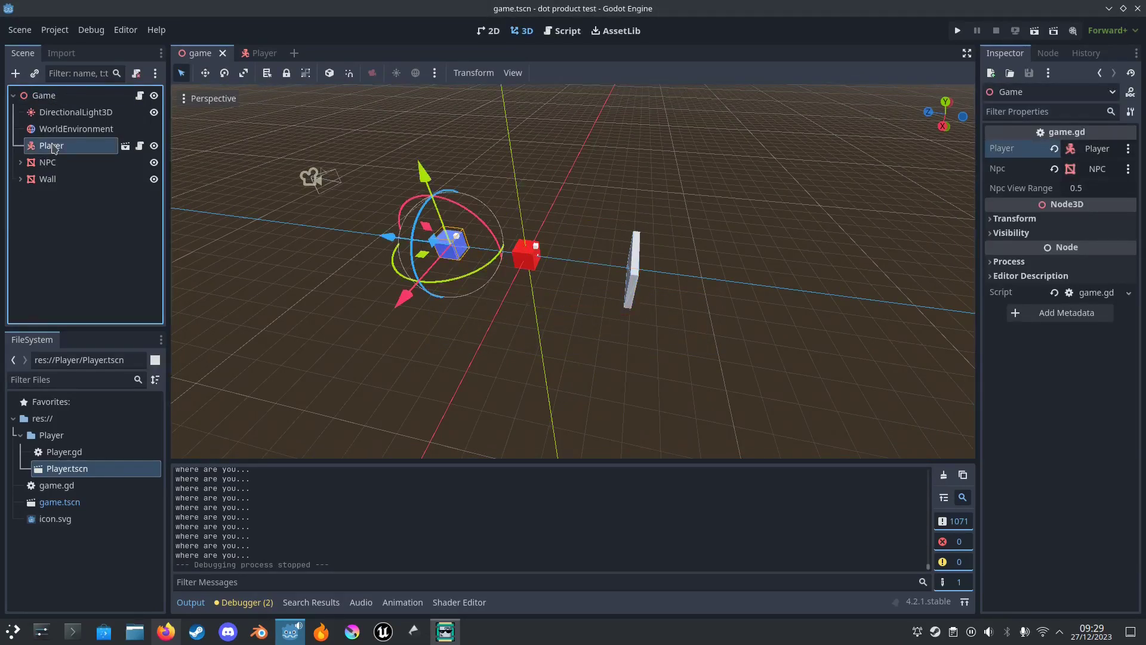
click(47, 162)
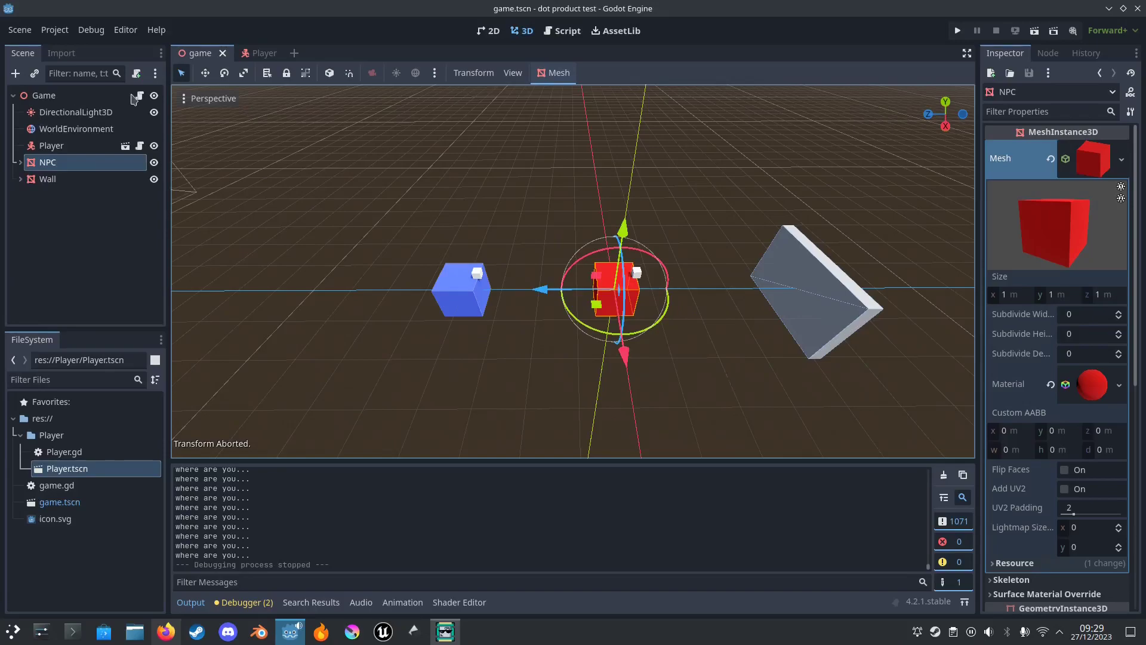
click(566, 30)
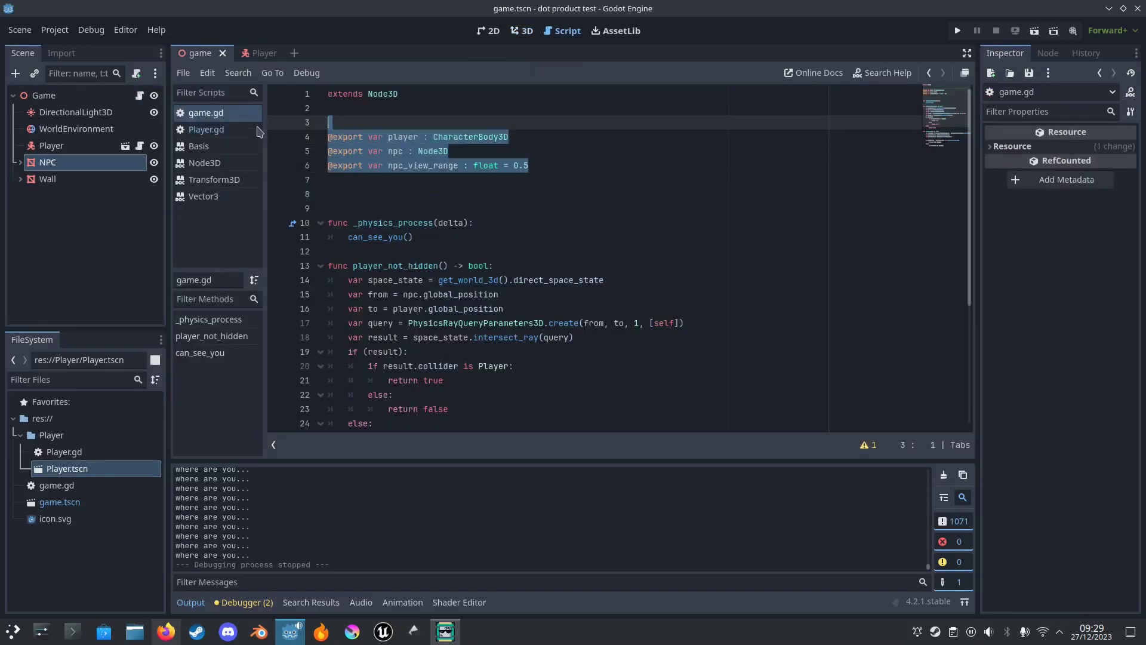
double_click(400, 137)
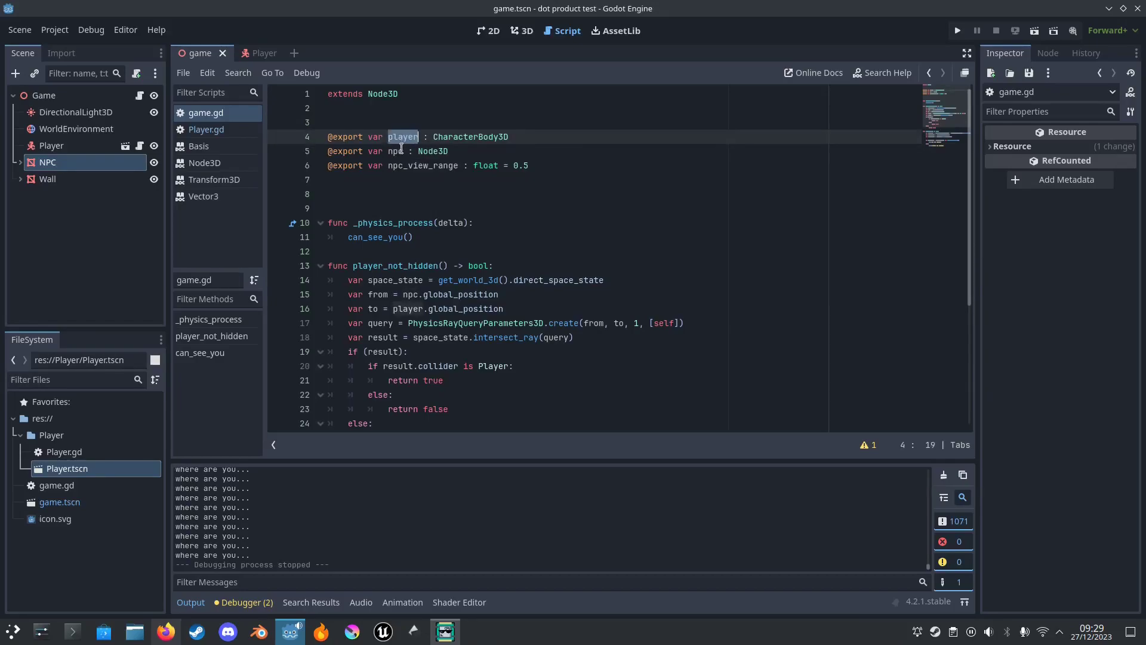
click(427, 165)
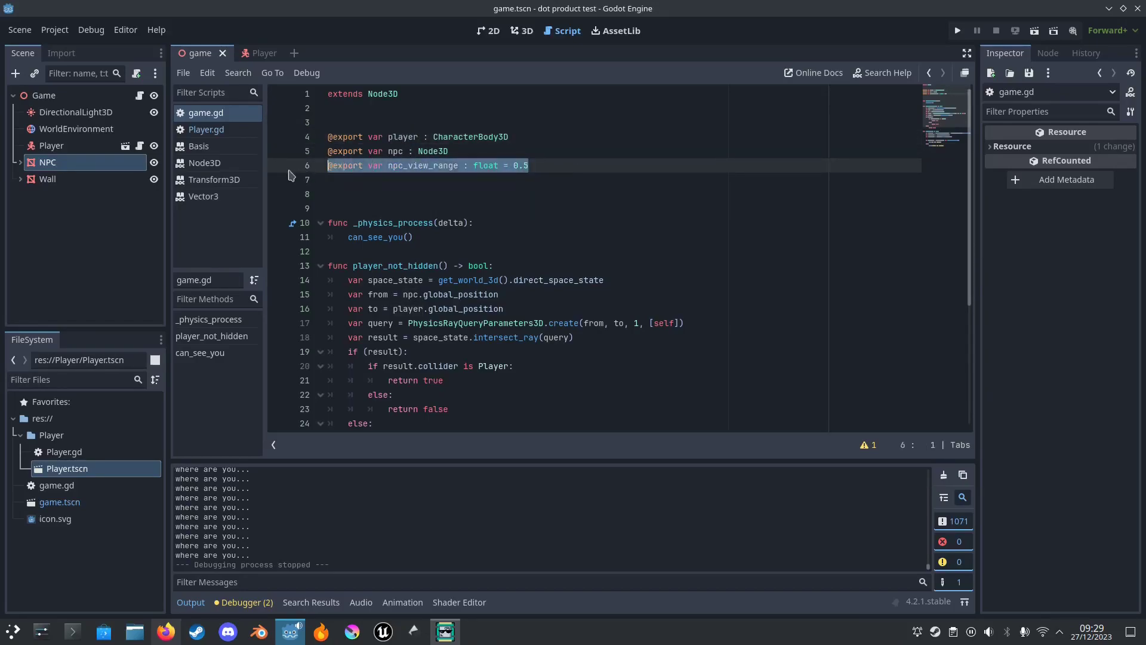
scroll(down, 3)
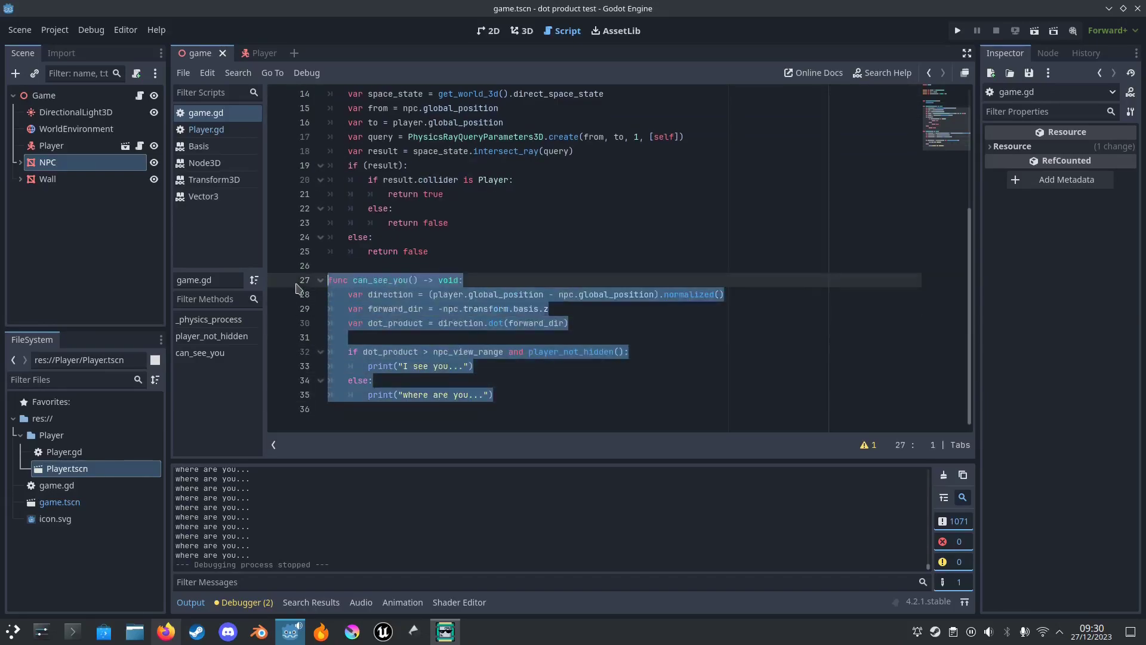
scroll(up, 3)
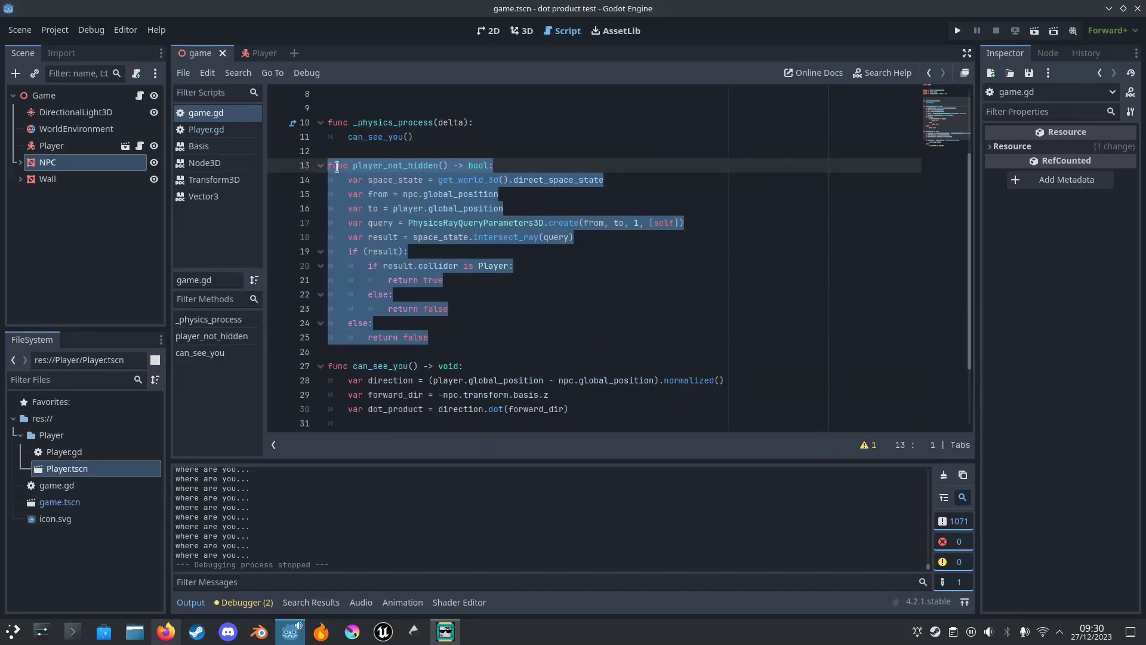
click(521, 31)
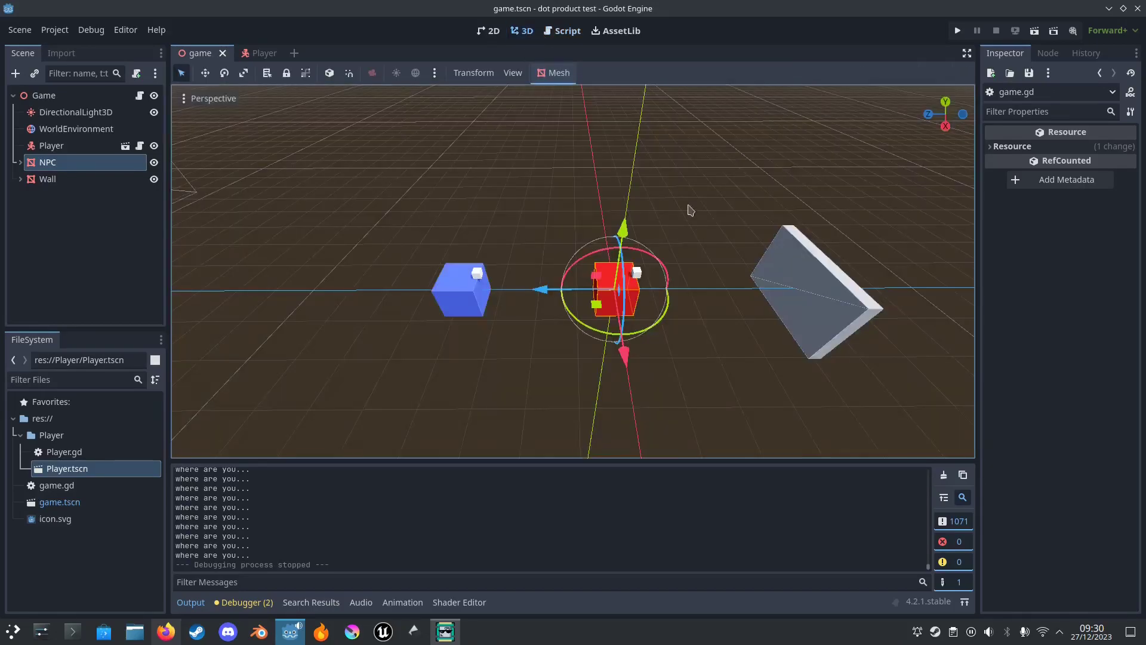
click(566, 30)
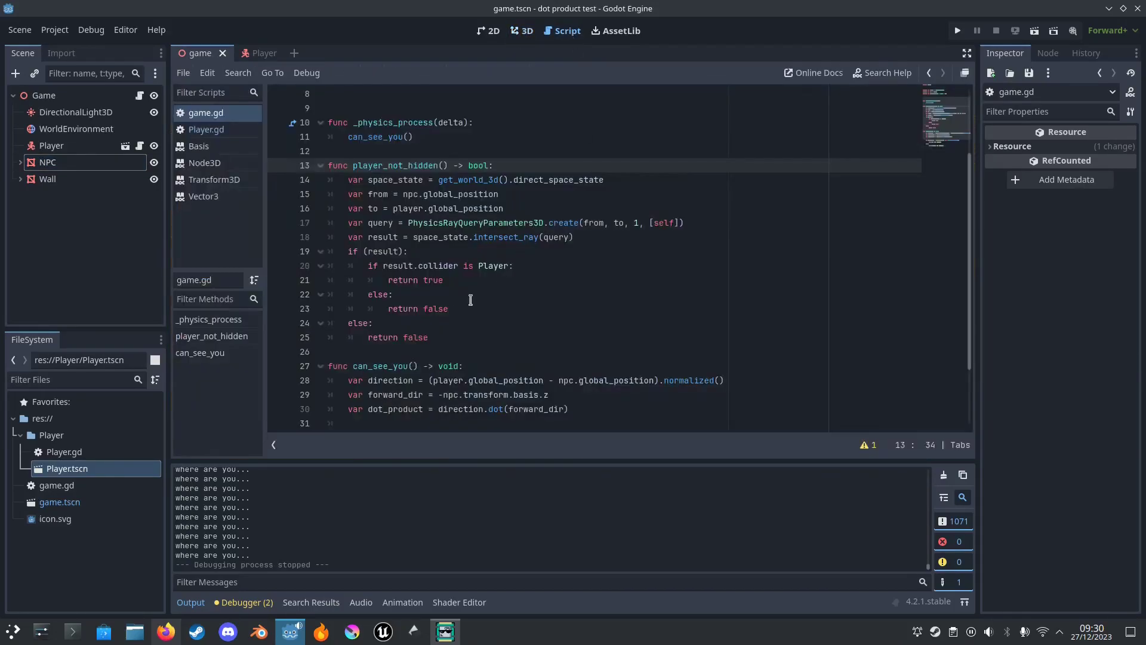
scroll(down, 3)
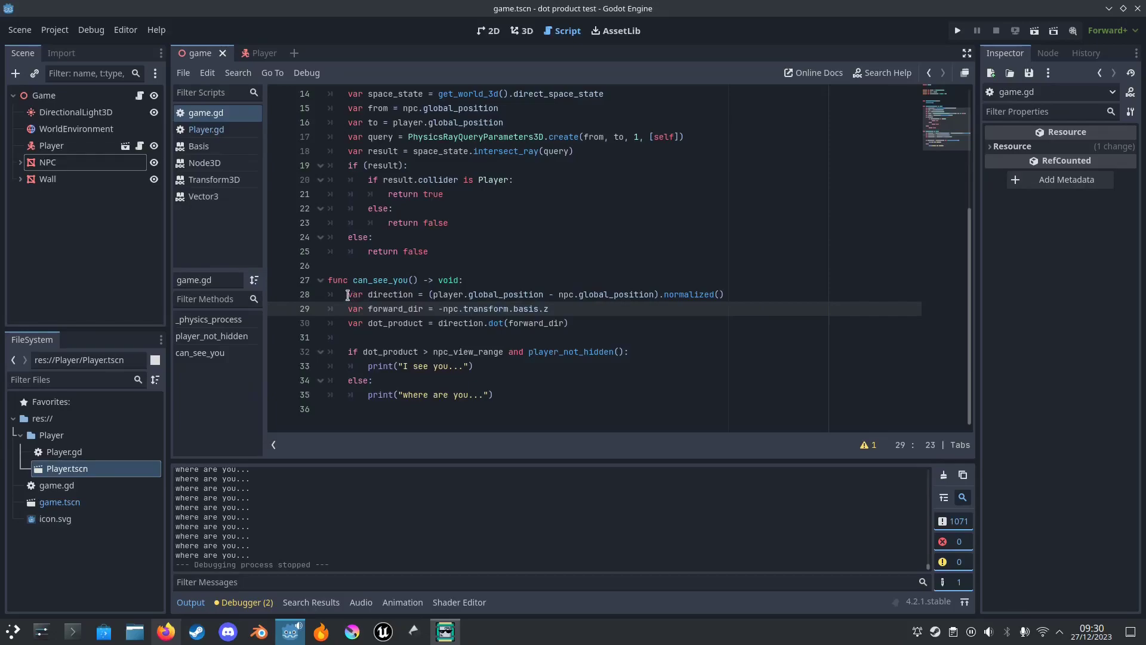
click(723, 293)
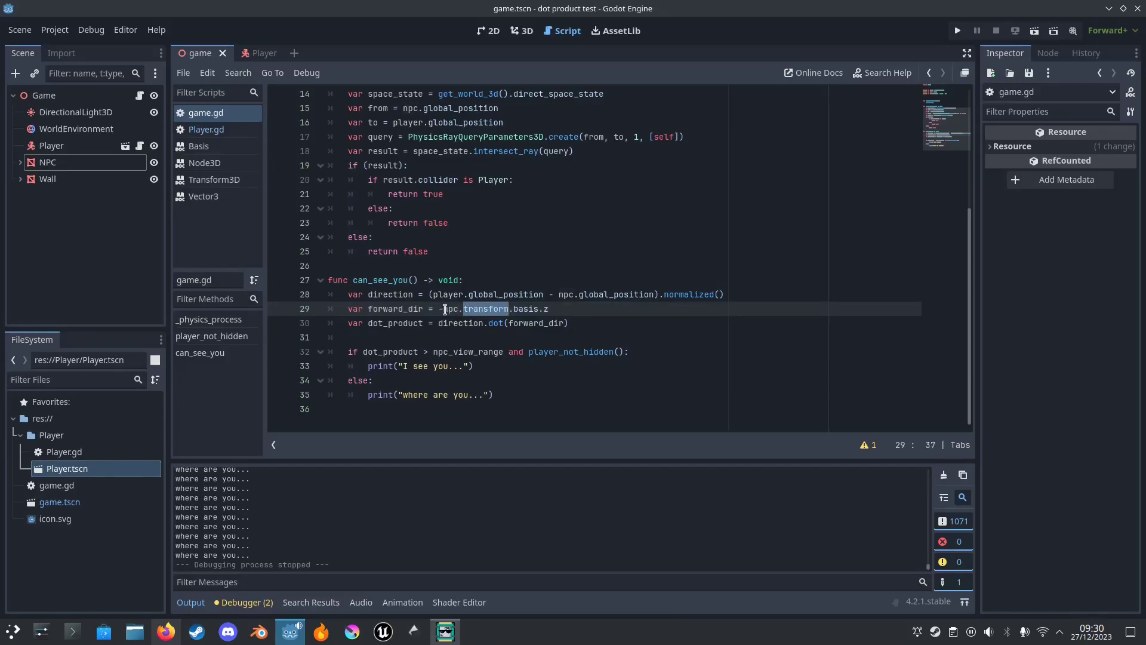
click(411, 322)
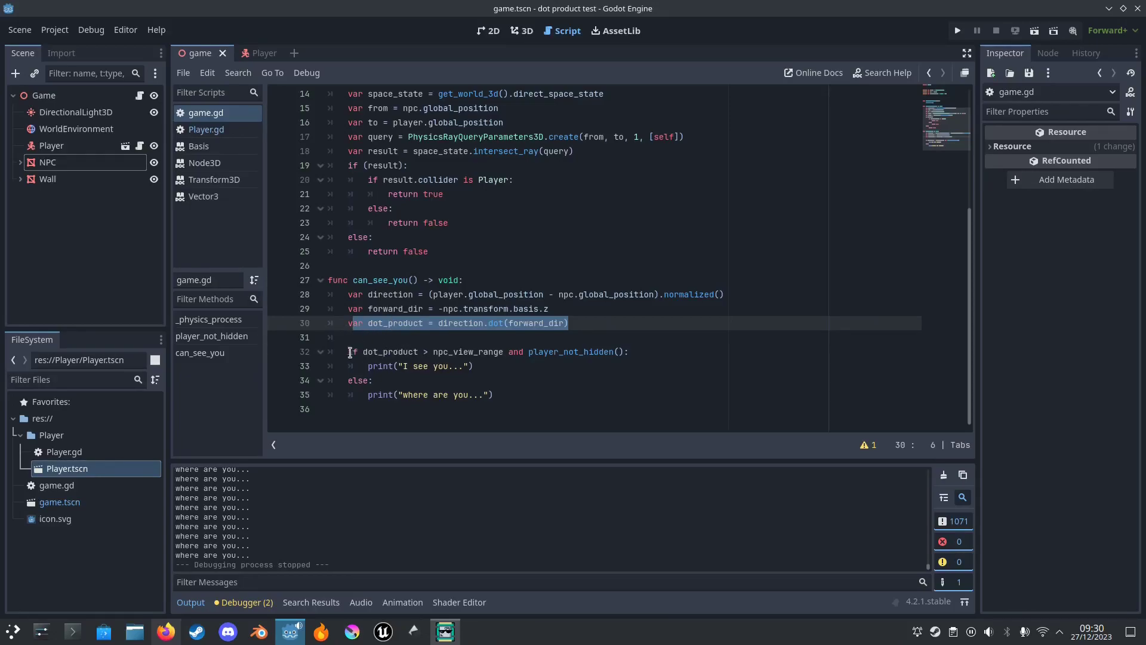
click(473, 365)
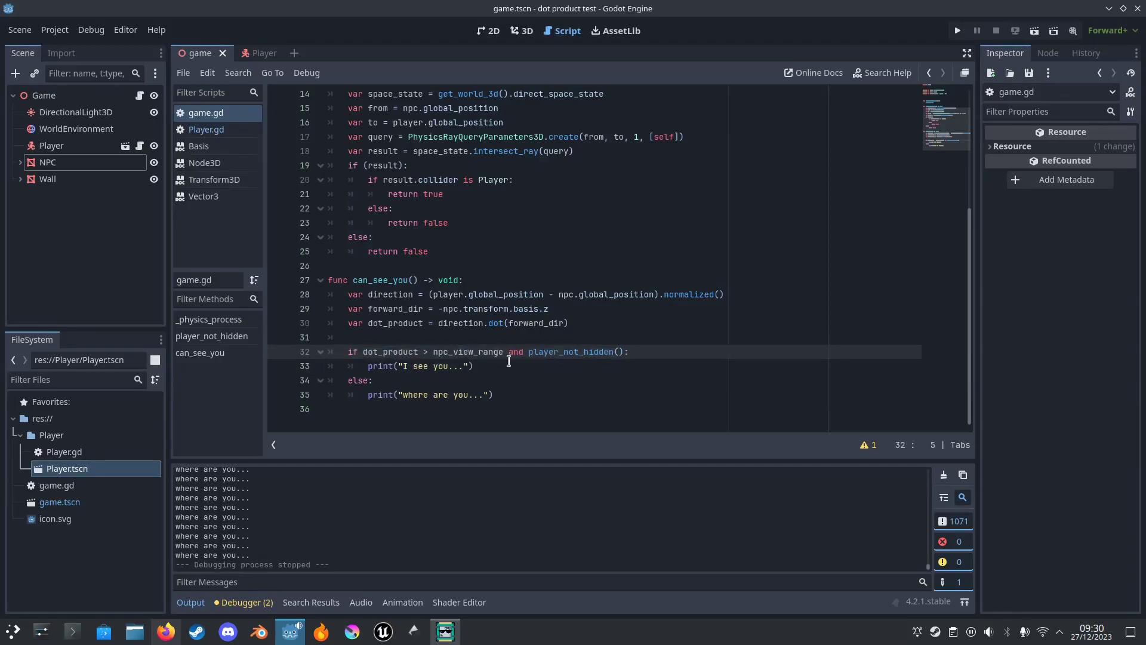
double_click(466, 351)
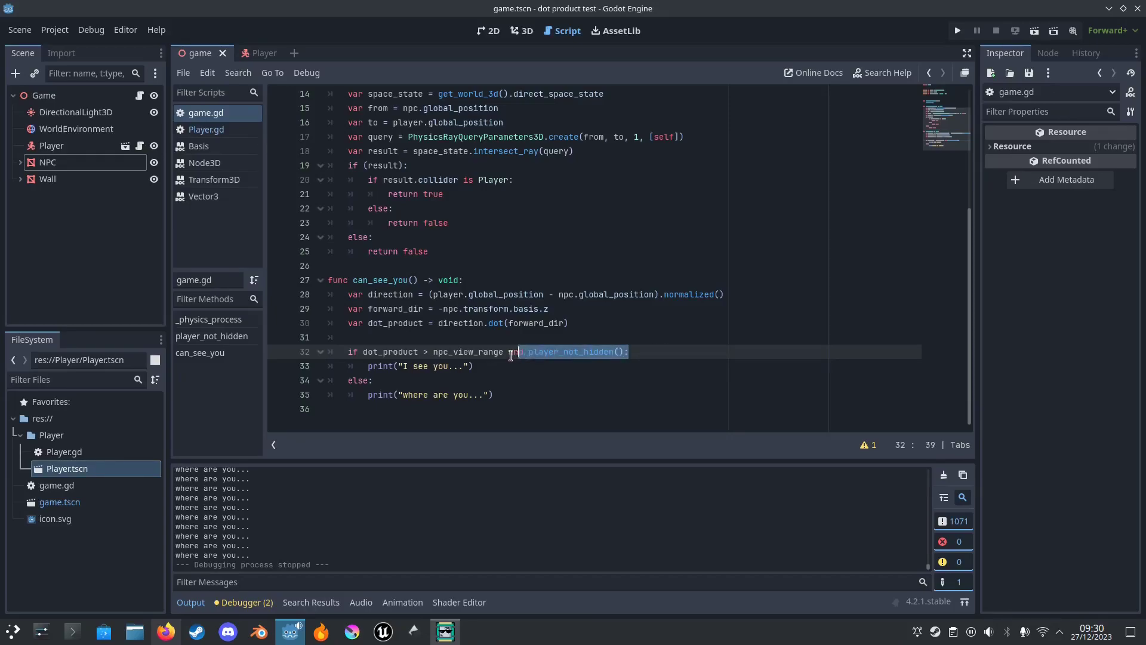
text(and)
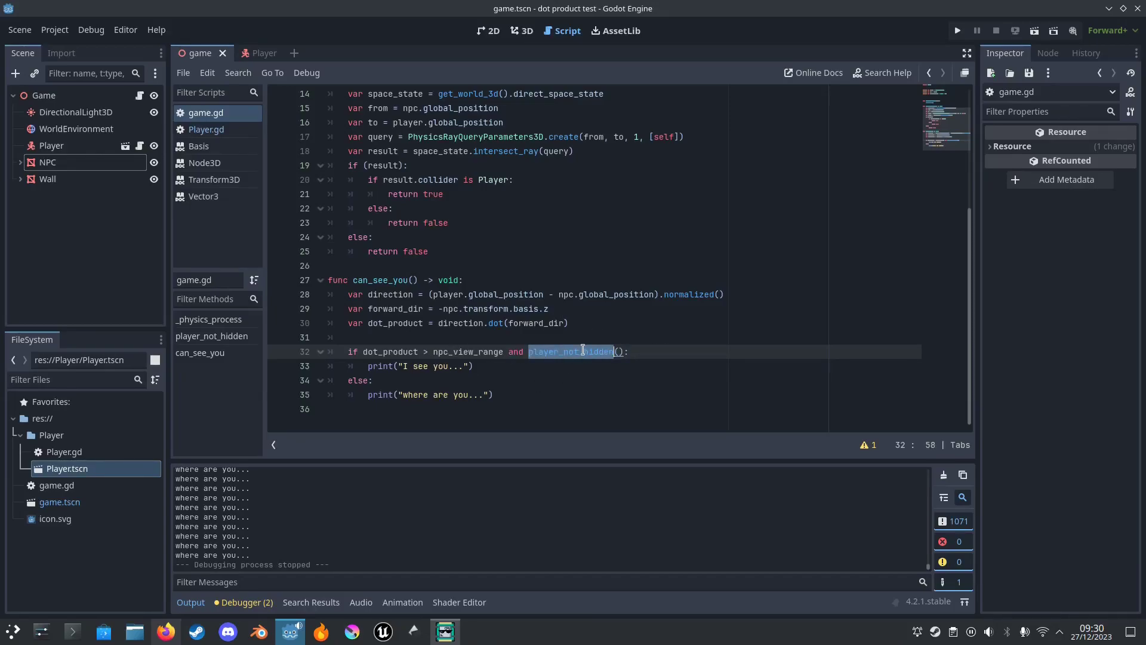
click(359, 365)
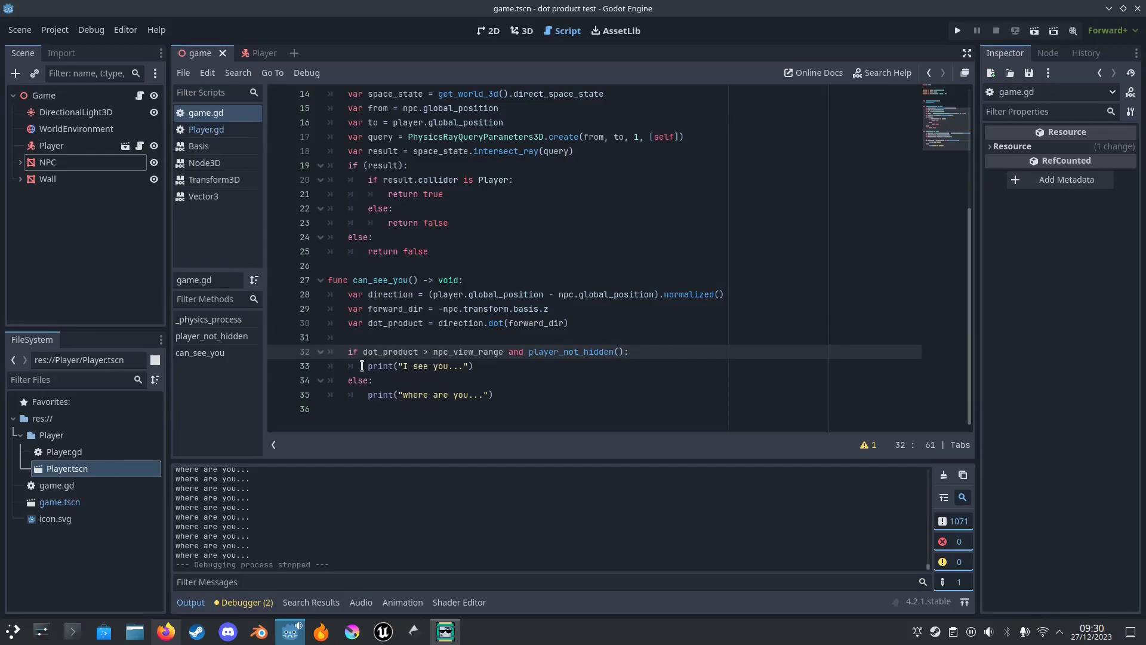
scroll(up, 3)
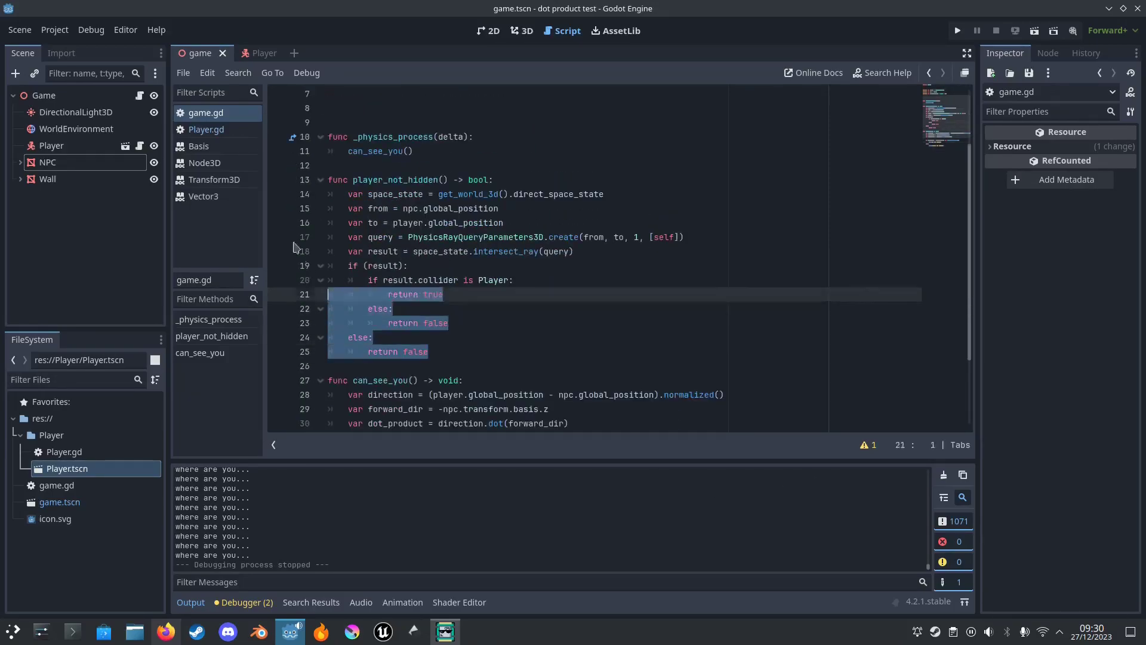
double_click(468, 193)
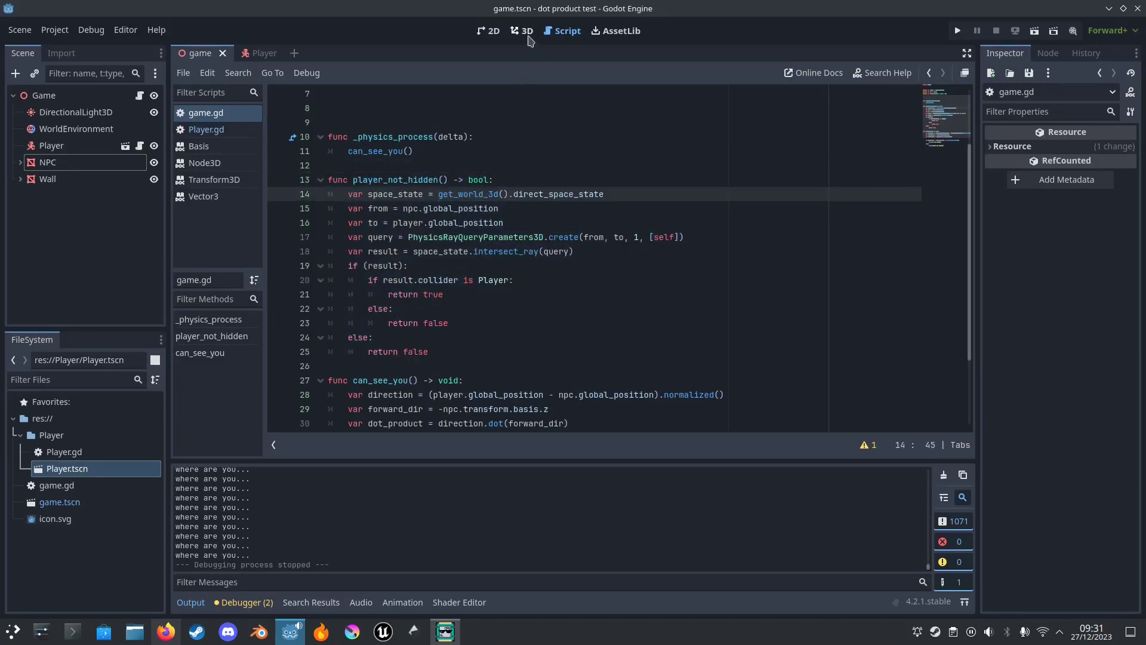
click(527, 30)
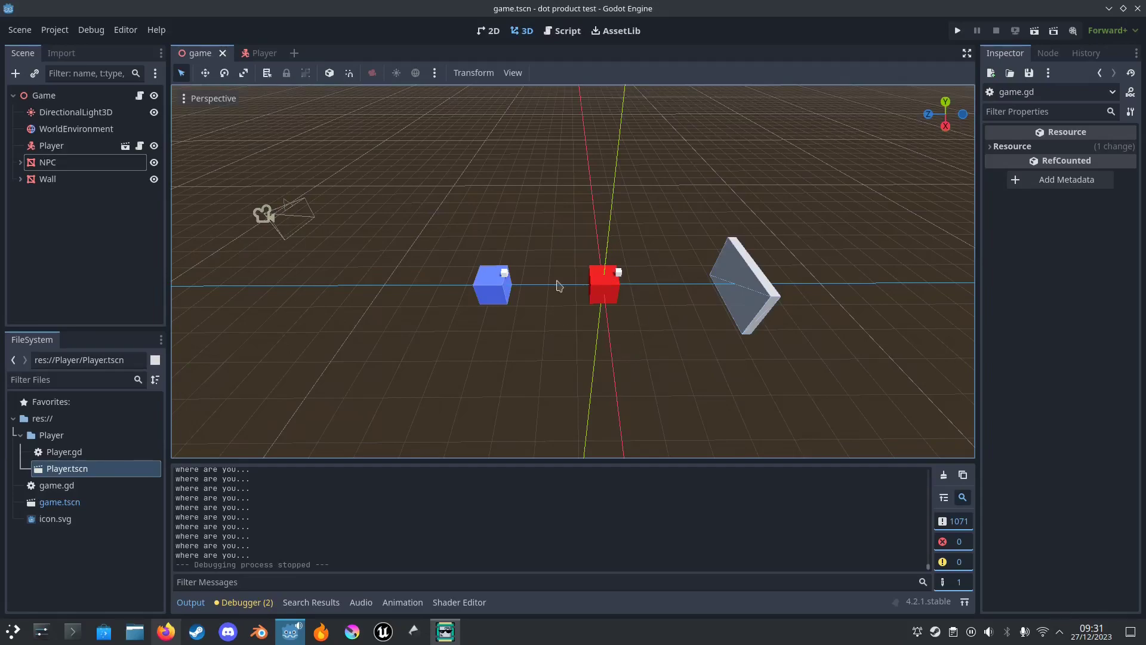
mouse_move(478, 289)
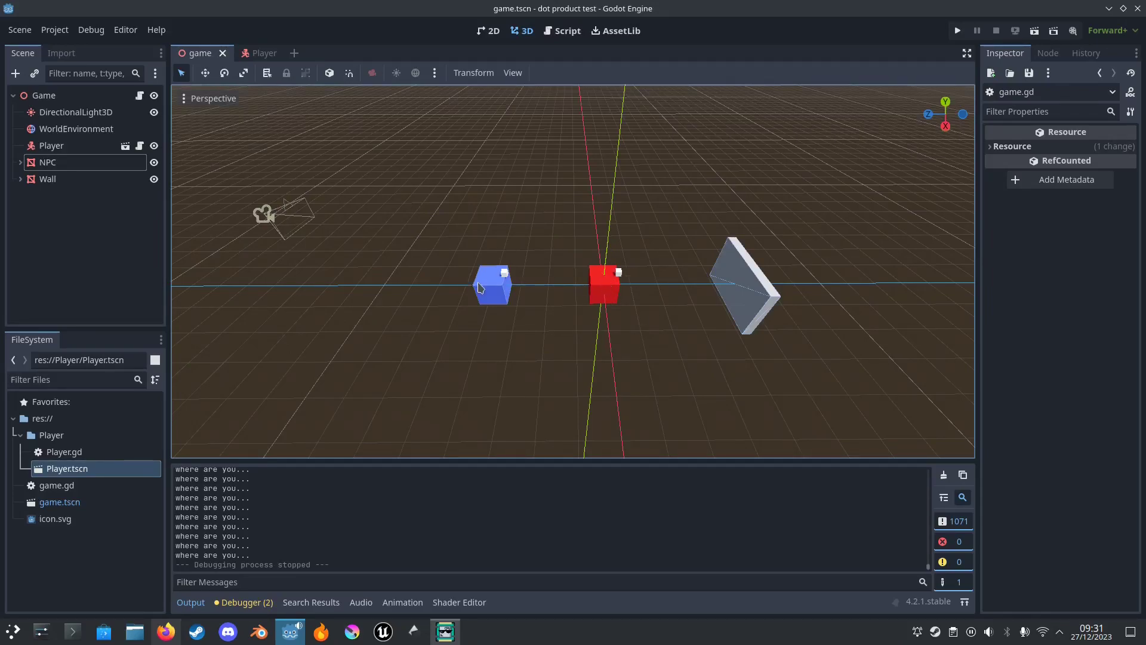
mouse_move(559, 40)
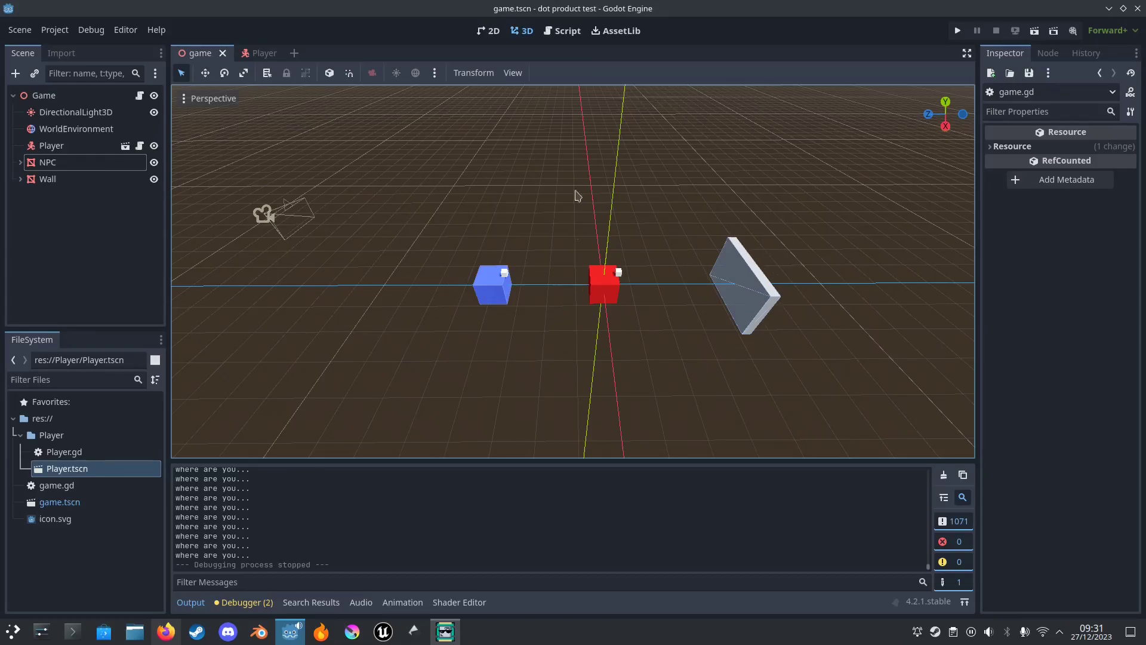
click(566, 31)
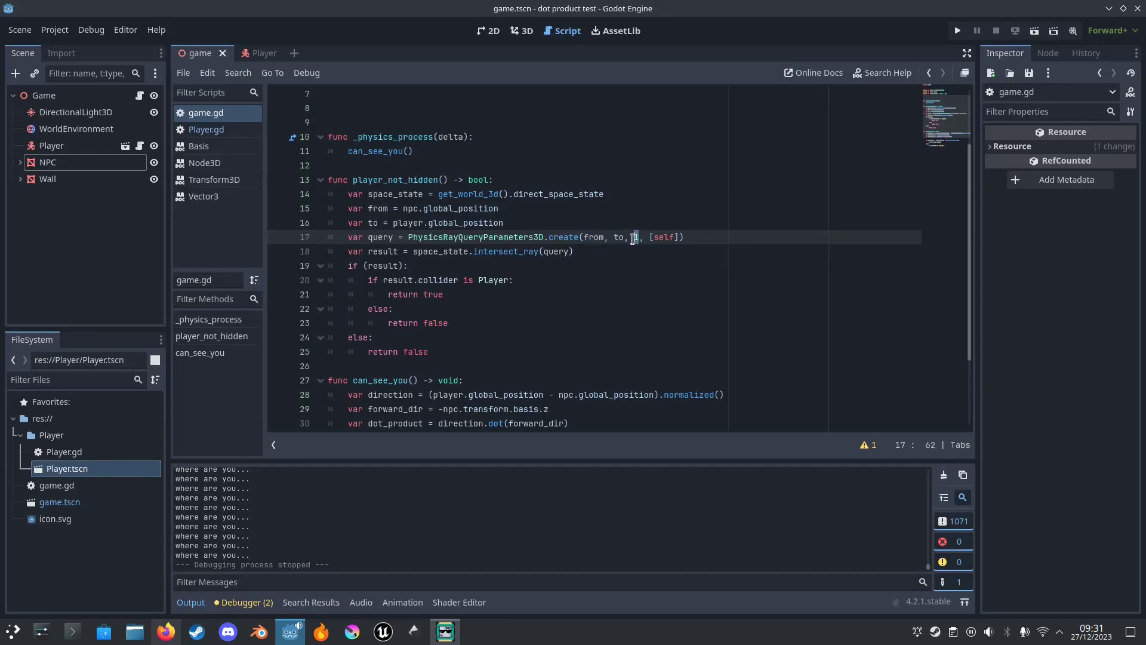
- Add 1 as the third create() argument on line 17 and review the raycast code
text(1,)
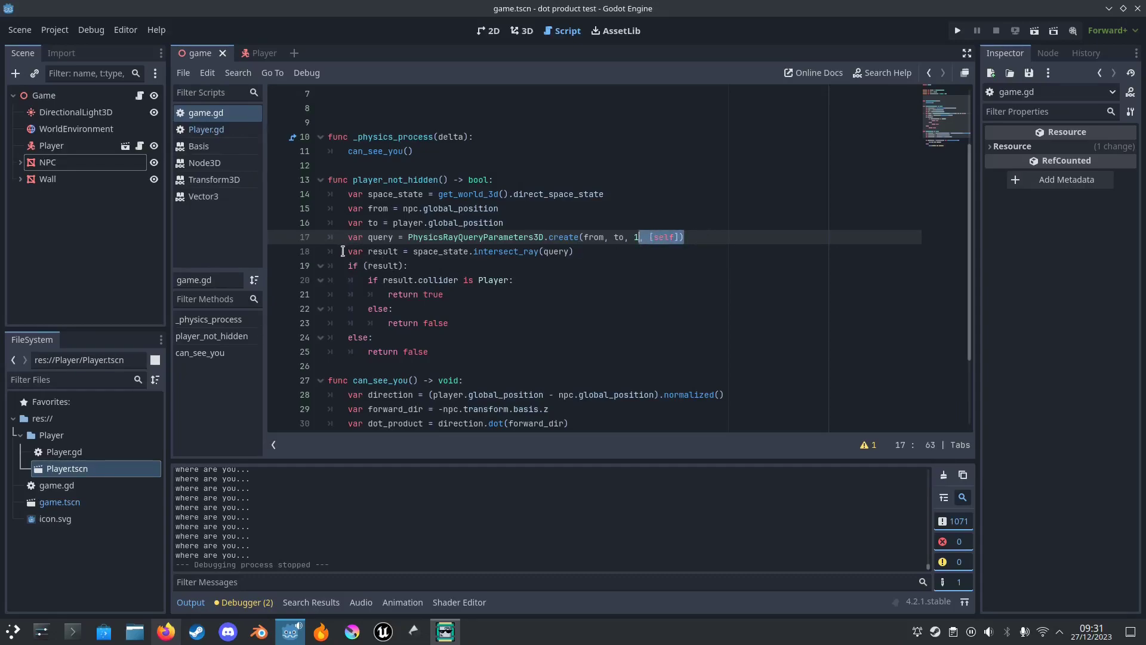
double_click(503, 252)
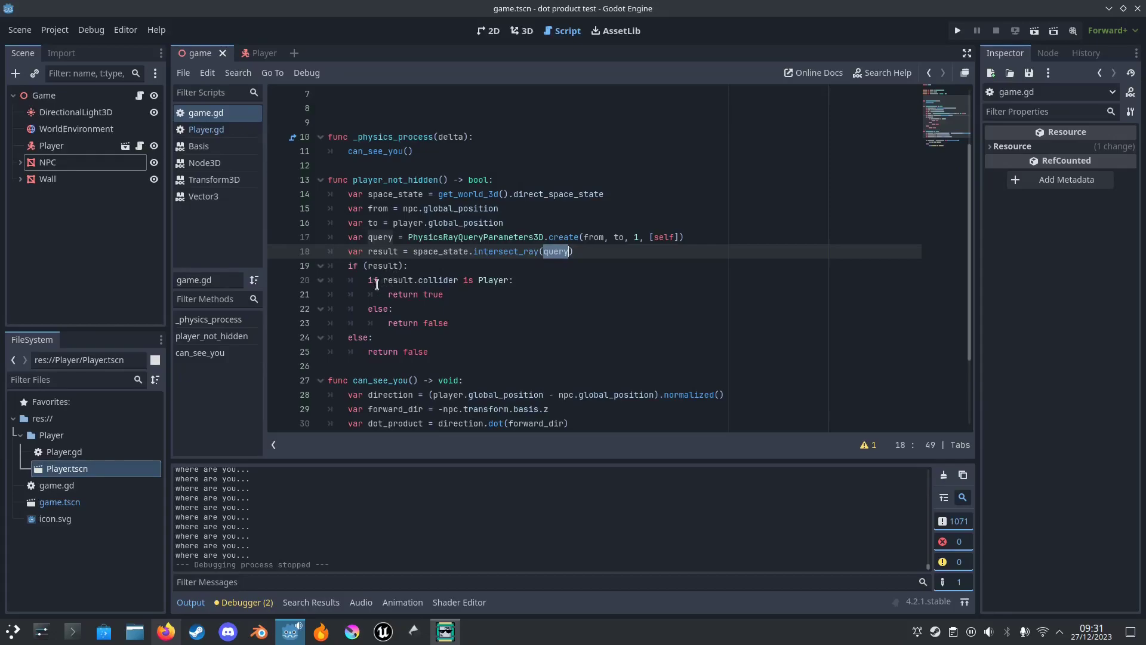
click(364, 265)
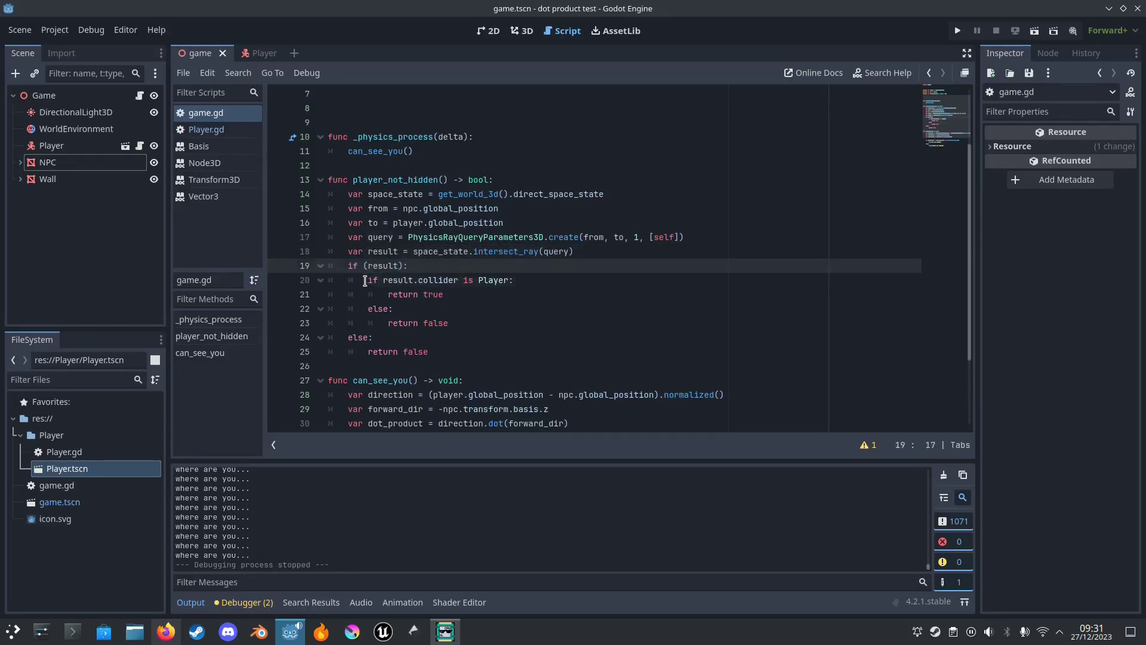
double_click(492, 280)
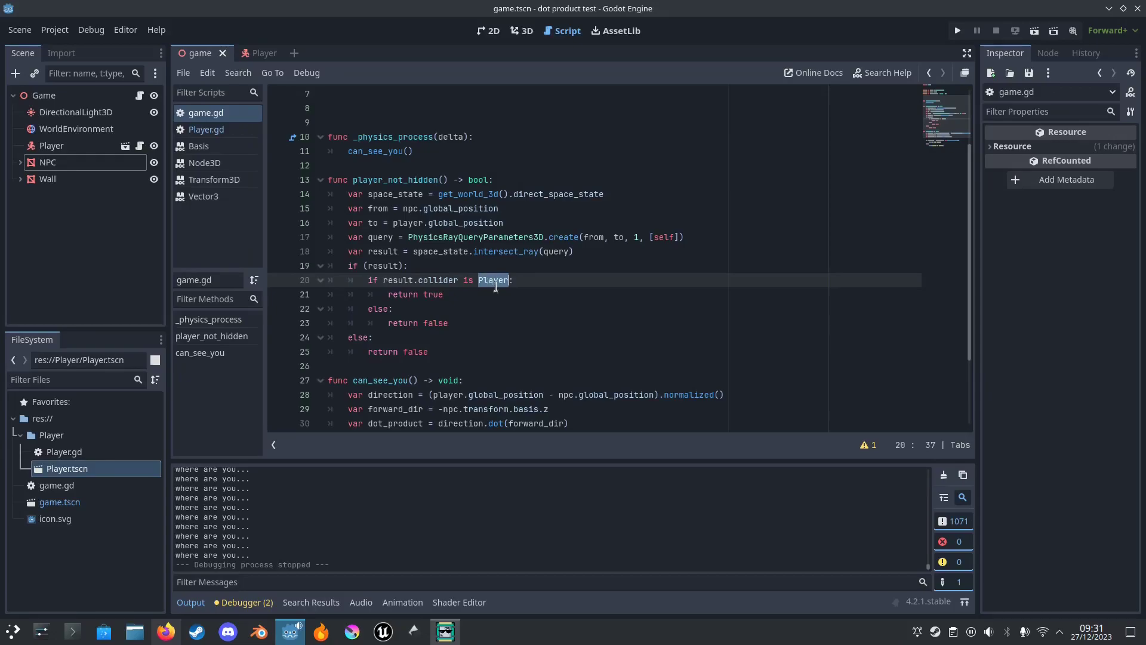
- Check Player.gd's class_name, return to game.gd, and run the game again
click(205, 129)
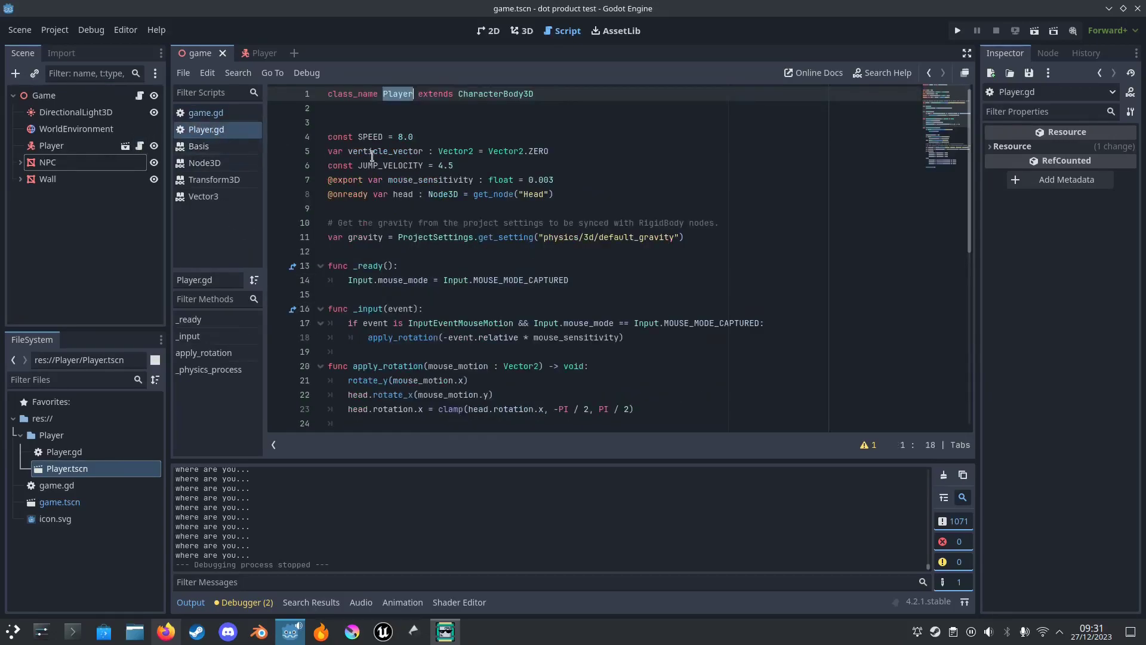
click(416, 93)
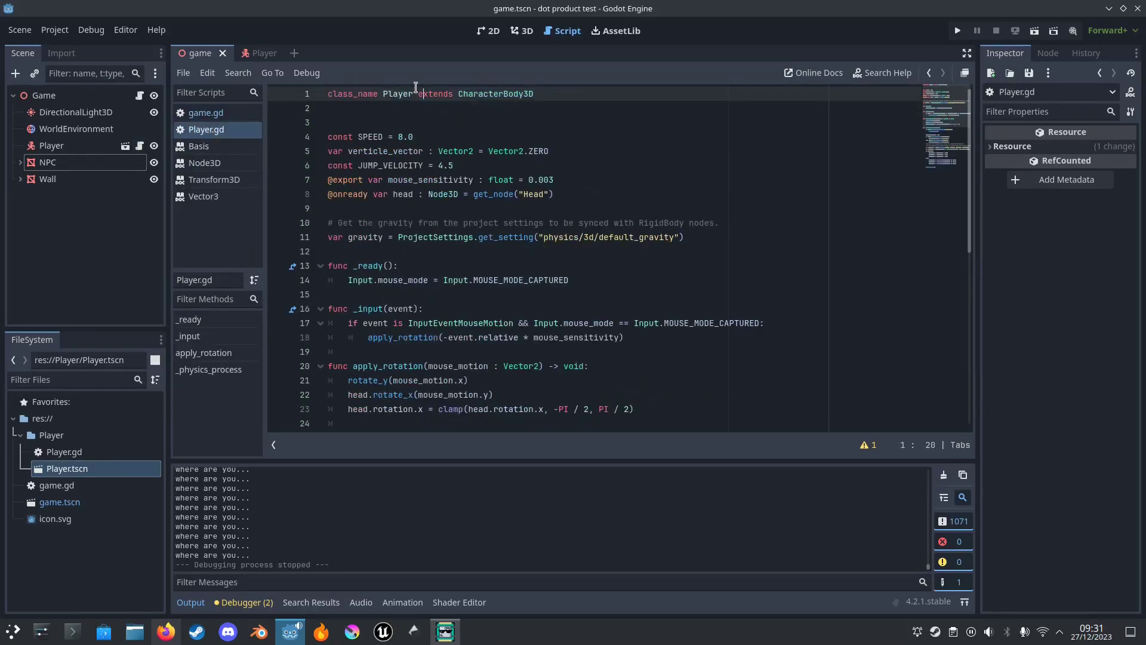
click(205, 113)
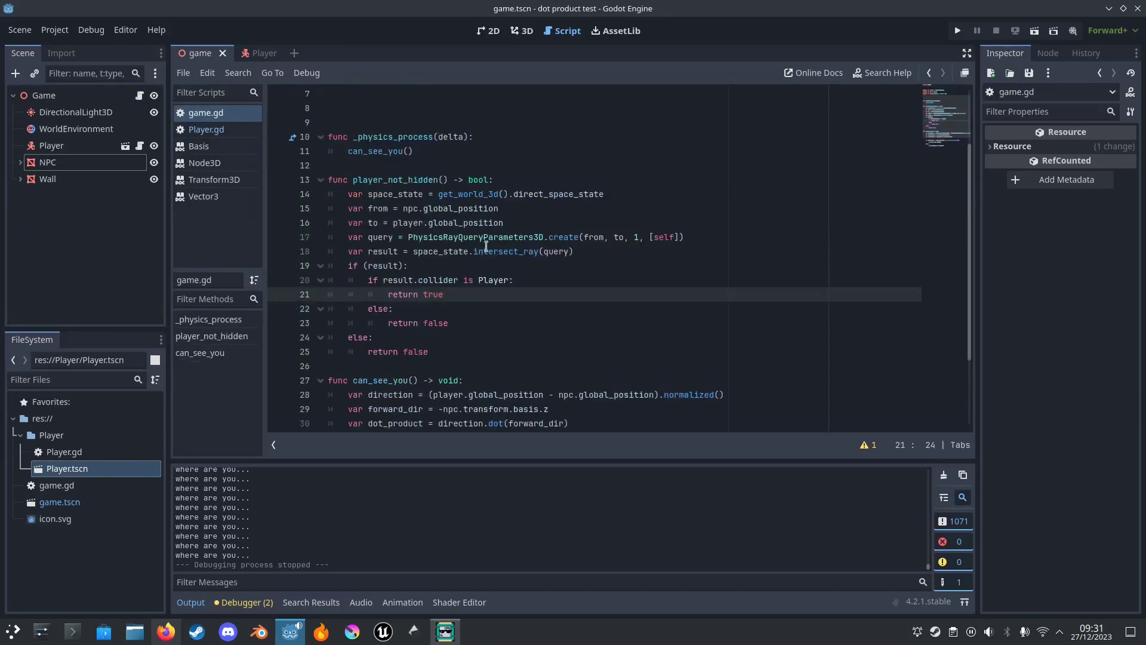
scroll(down, 3)
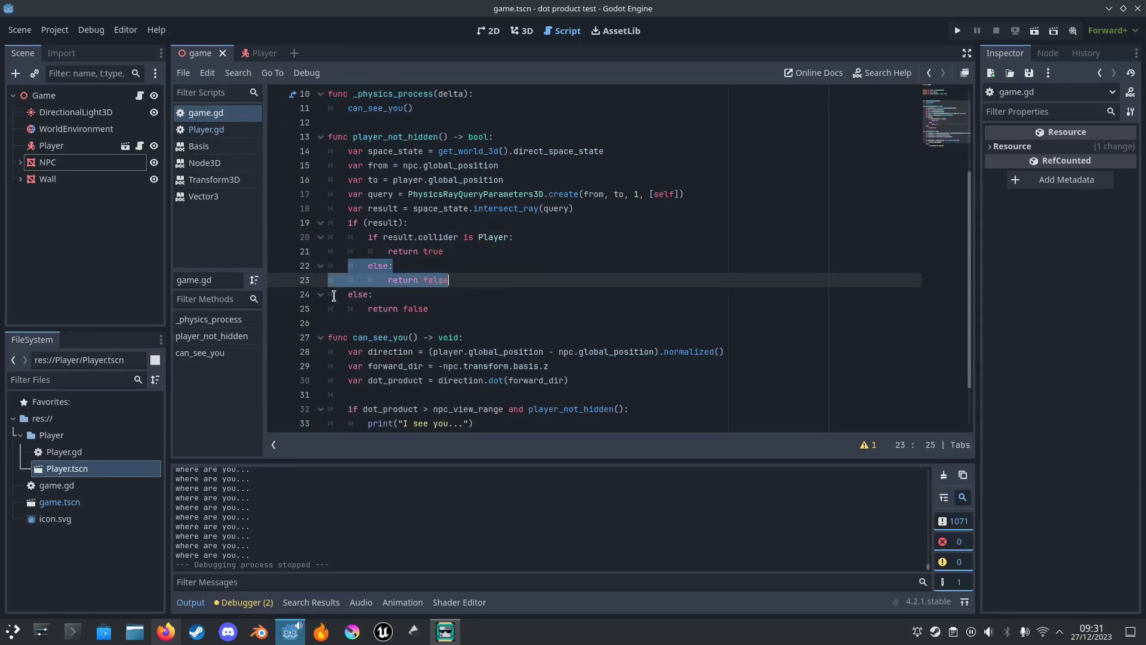
click(405, 223)
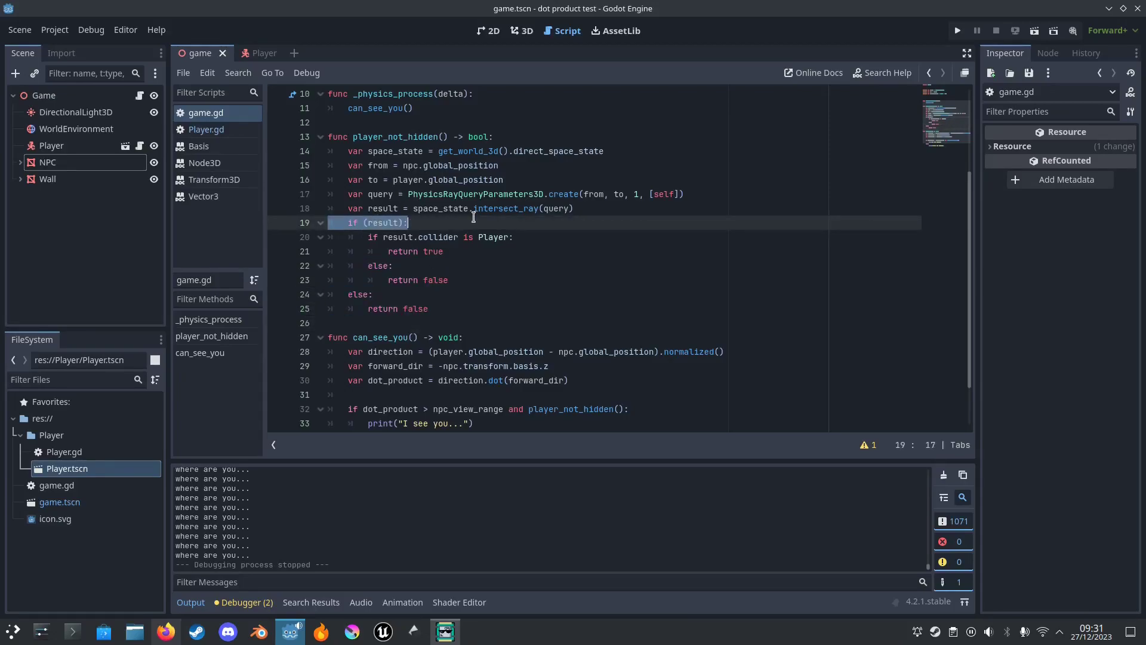
scroll(down, 3)
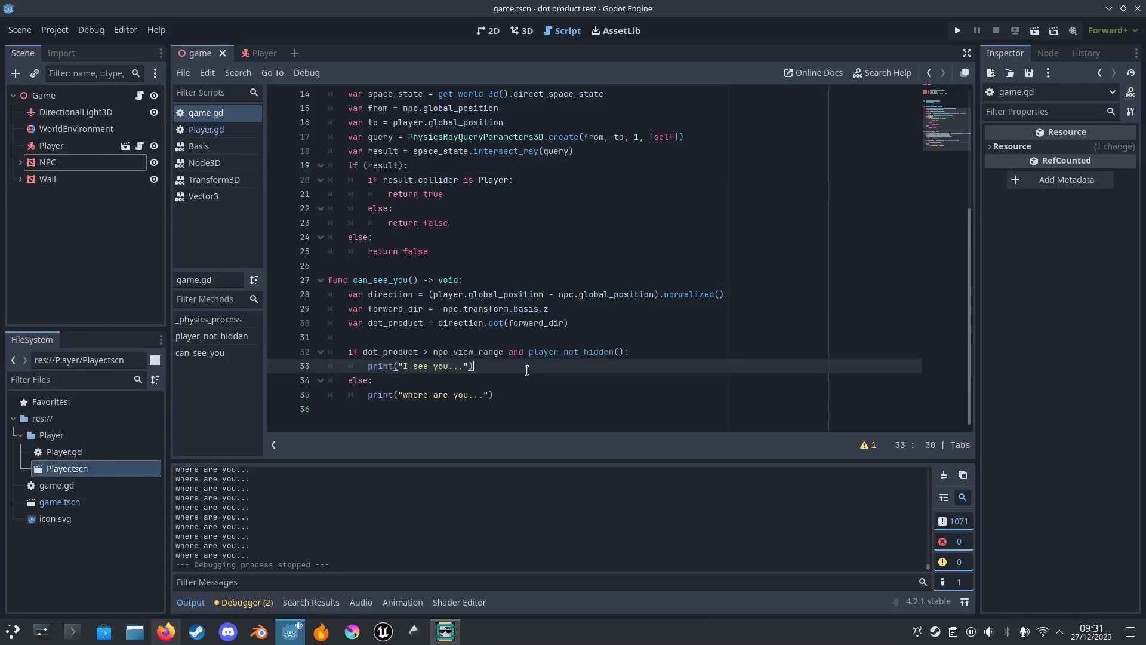
click(957, 30)
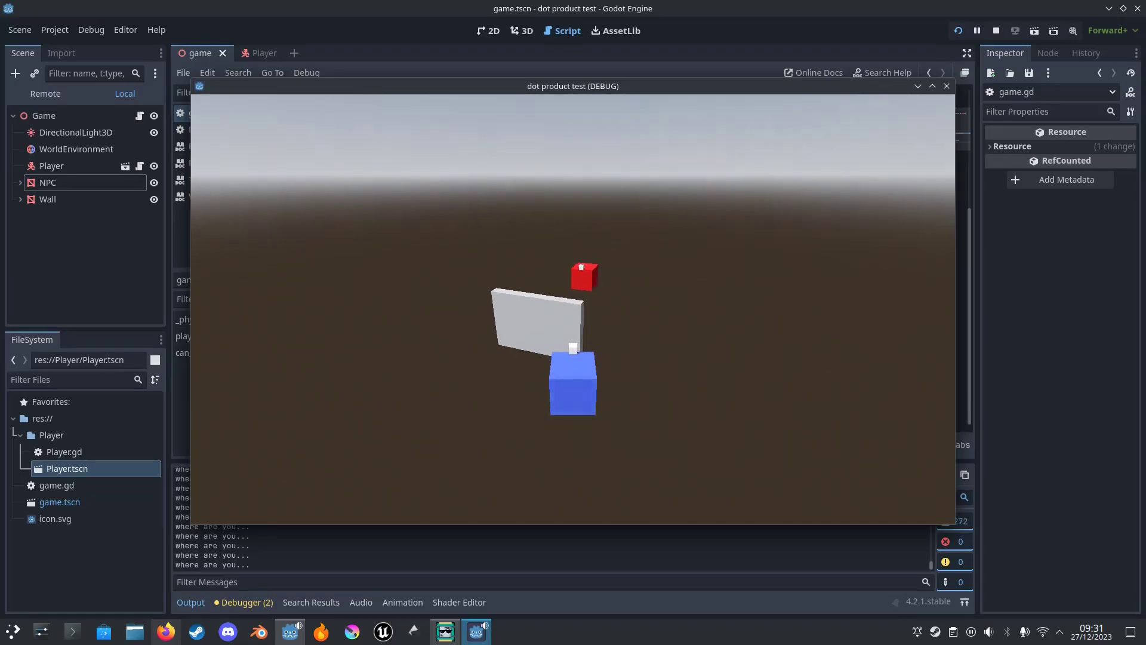
- Stop the game after it prints 'I see you...' and switch to the 3D view
click(995, 30)
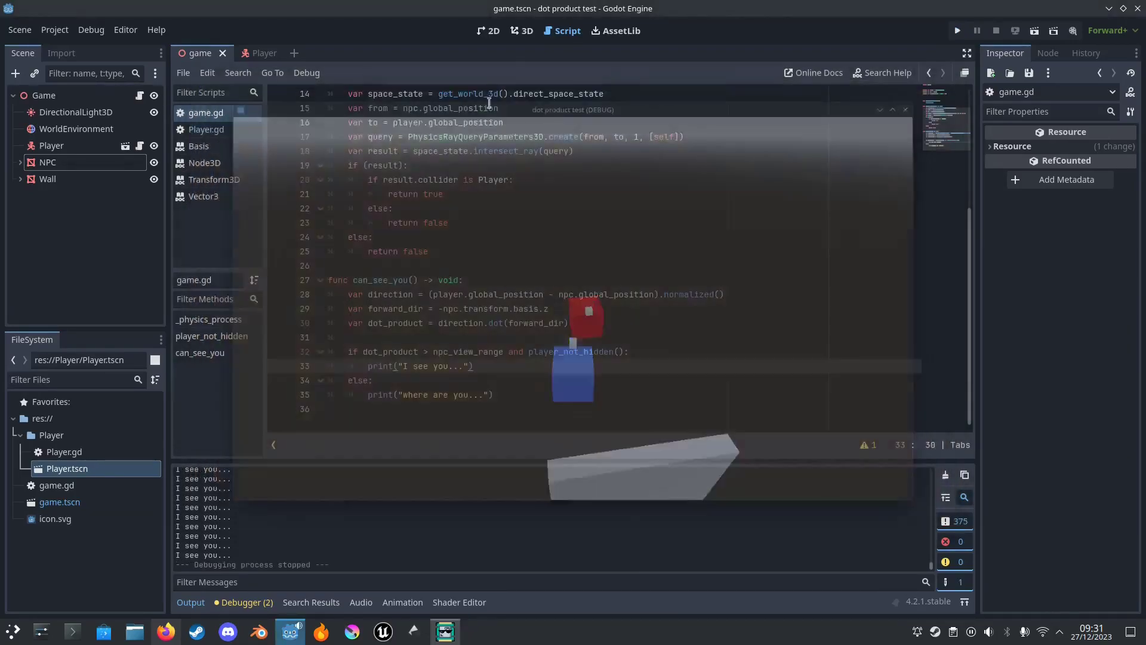
click(523, 30)
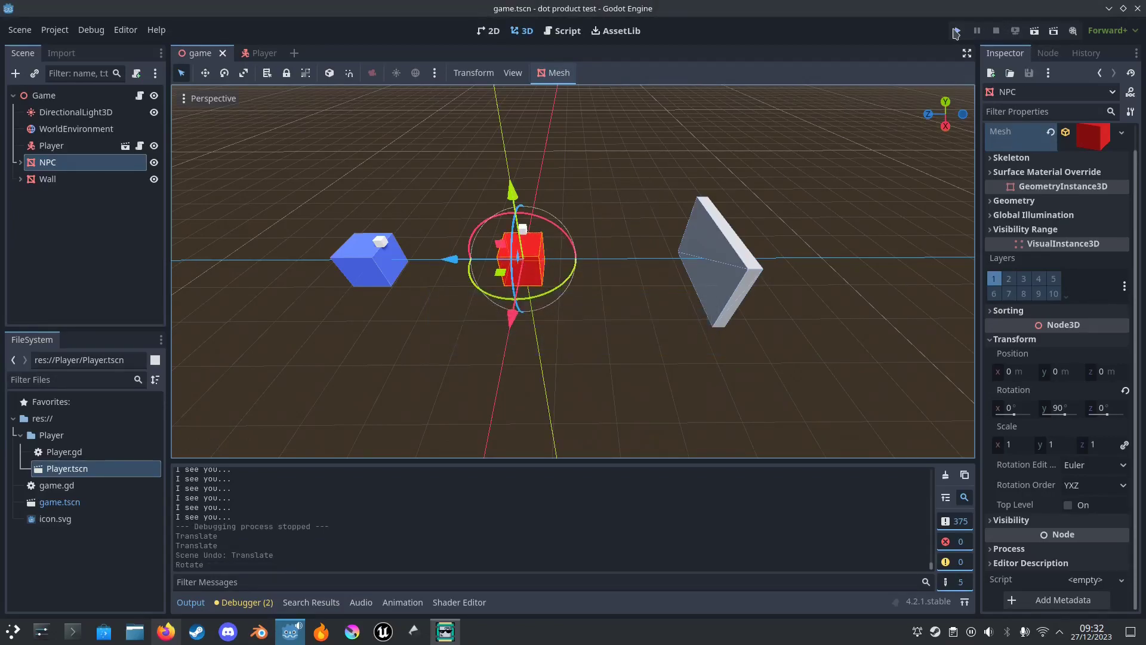
- Run the scene with the rotated NPC and stop once it prints 'where are you...'
click(954, 30)
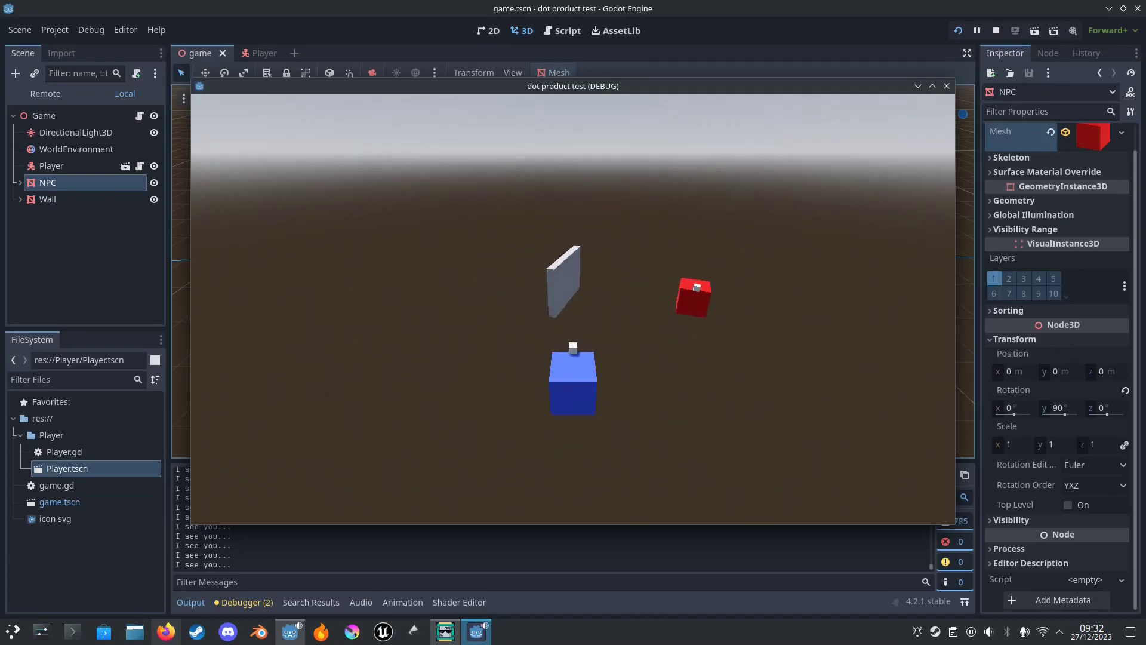
click(995, 30)
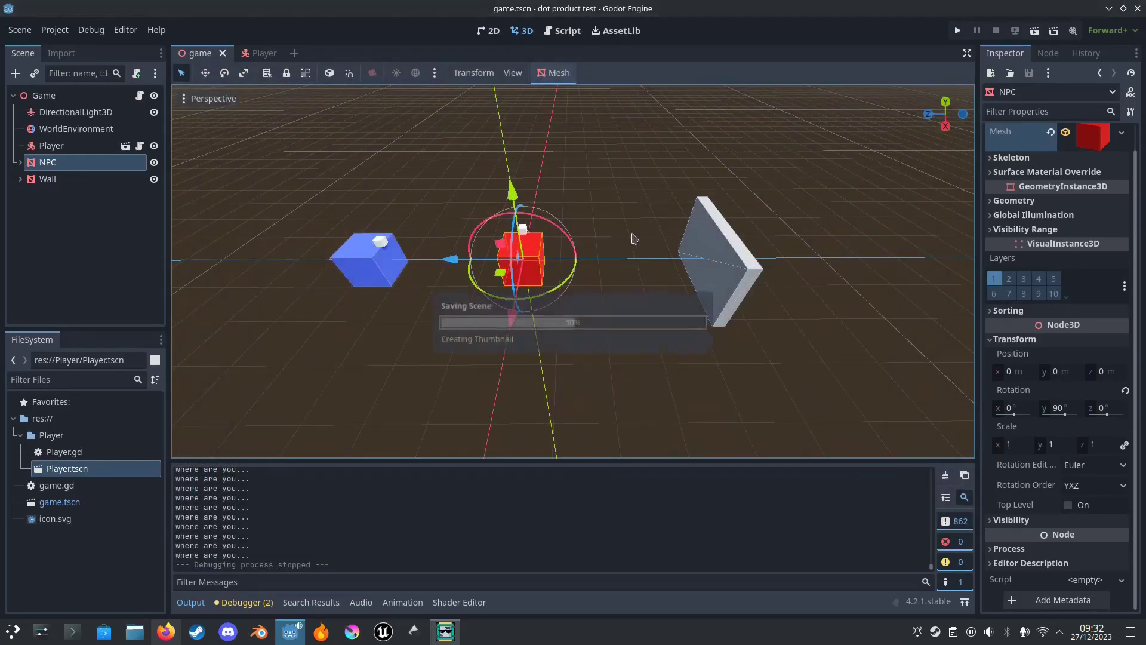